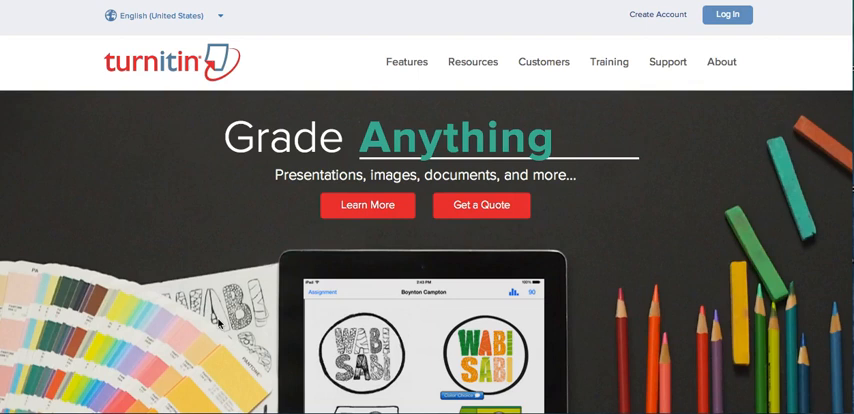
pyautogui.moveTo(488, 242)
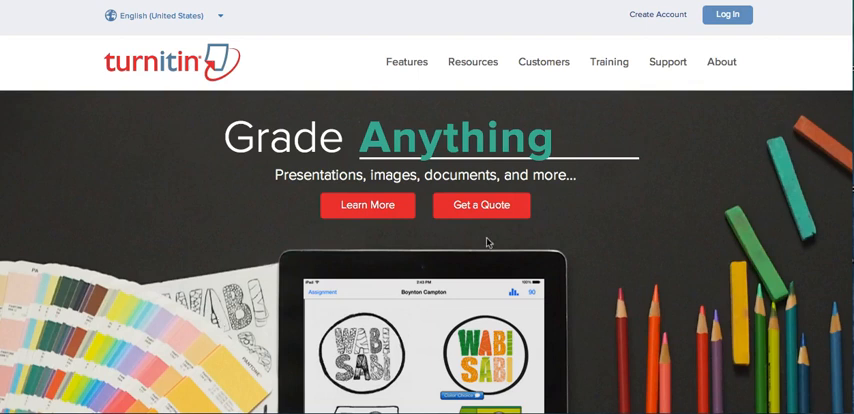
pyautogui.moveTo(662, 20)
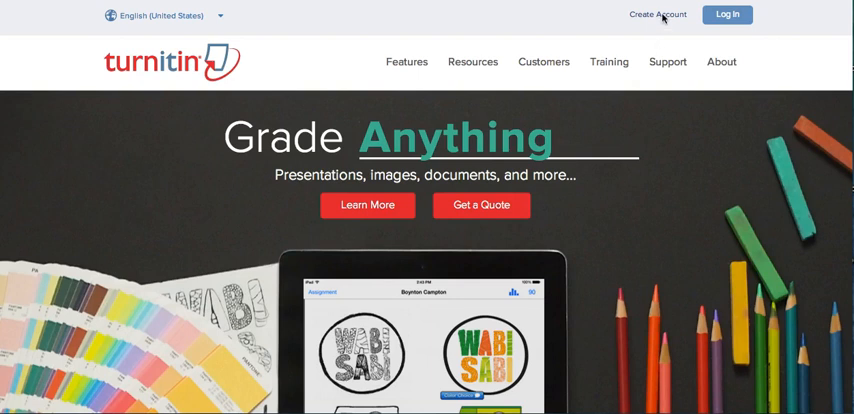
# Step: Open Create Account and scroll through the Create a User Profile page
pyautogui.click(652, 14)
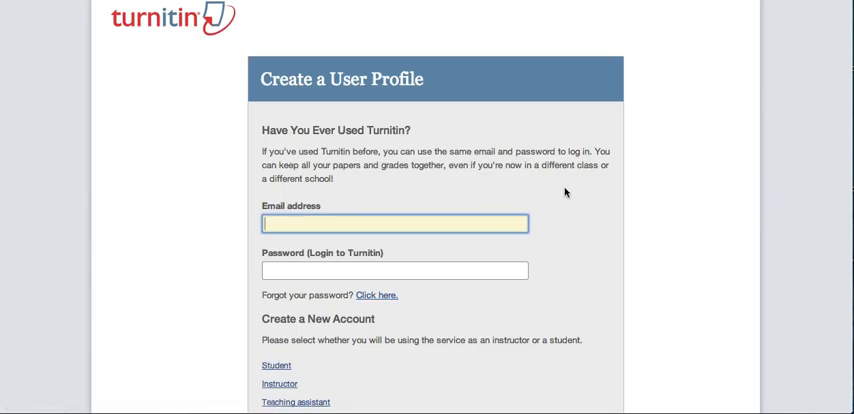
pyautogui.scroll(-3)
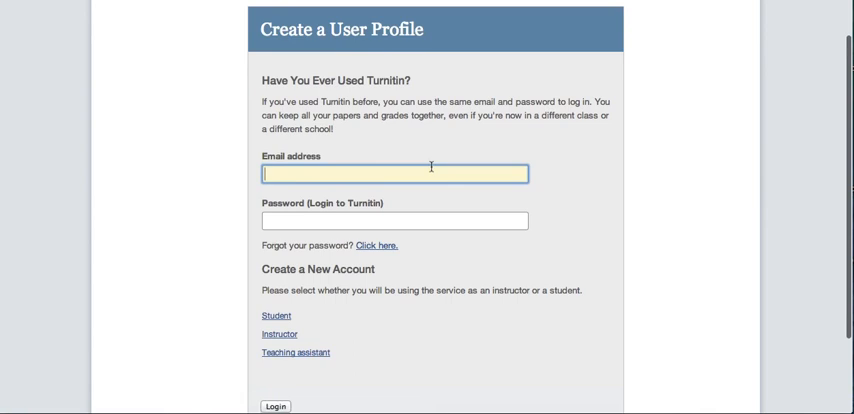
pyautogui.scroll(-3)
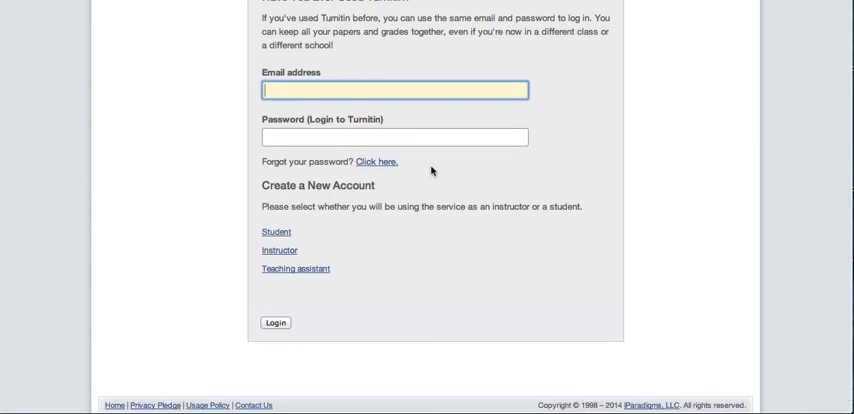
pyautogui.moveTo(252, 249)
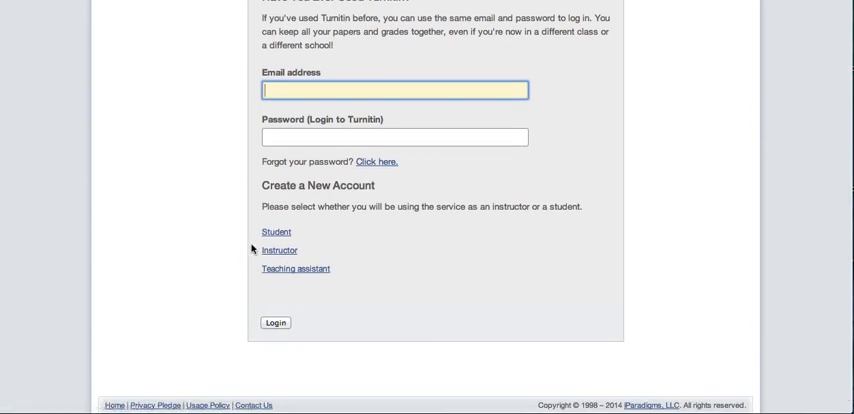
pyautogui.click(276, 231)
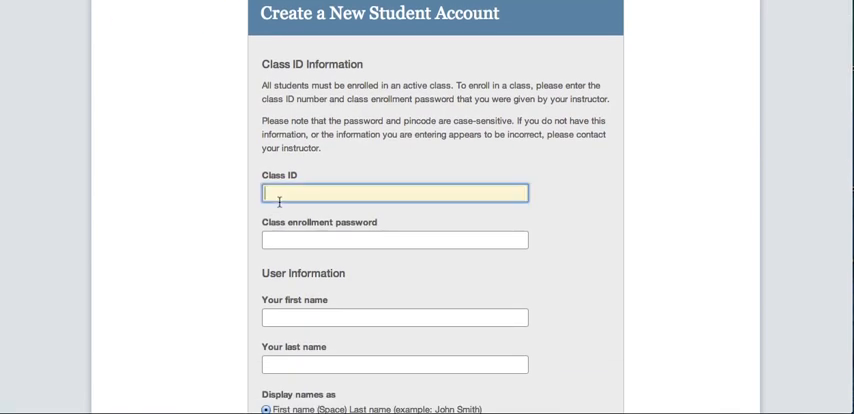
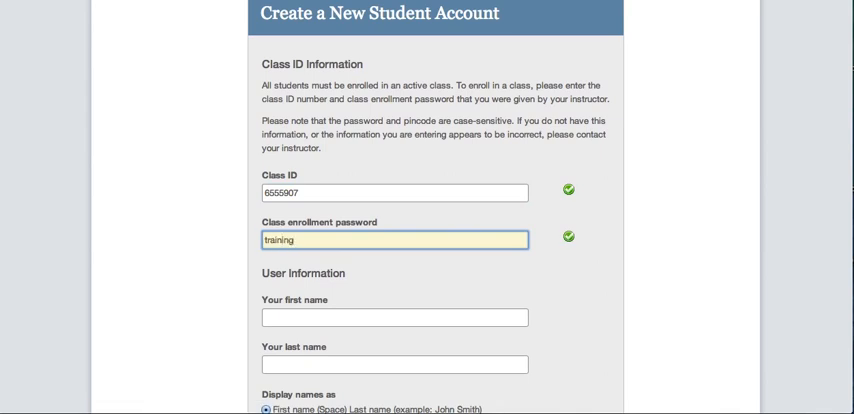
pyautogui.scroll(-3)
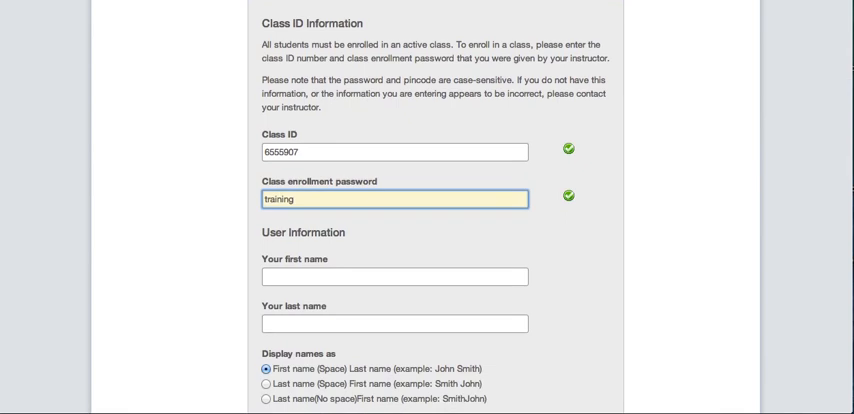
pyautogui.scroll(-3)
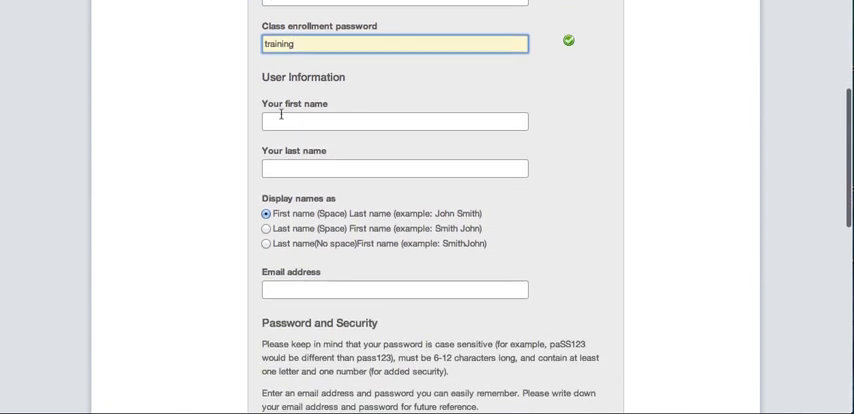
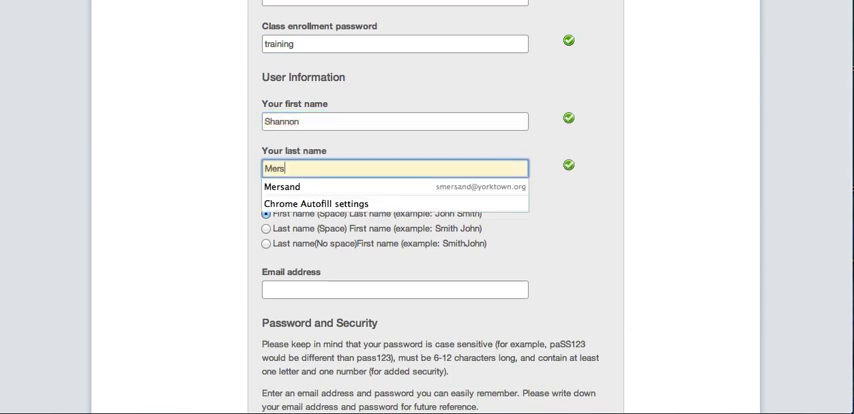
pyautogui.click(300, 186)
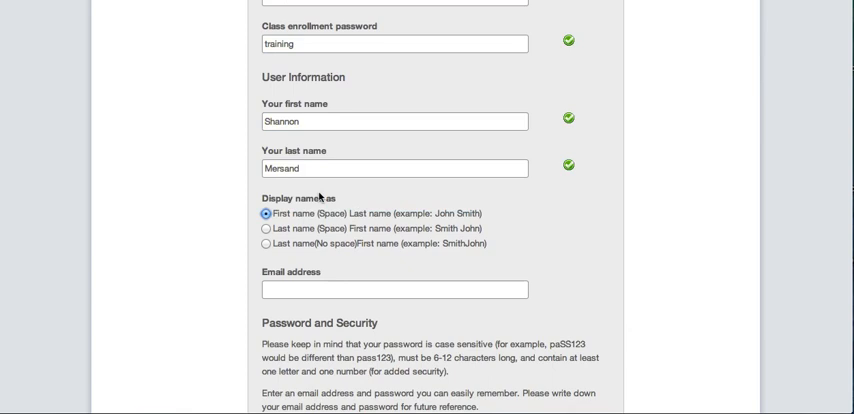
pyautogui.scroll(-3)
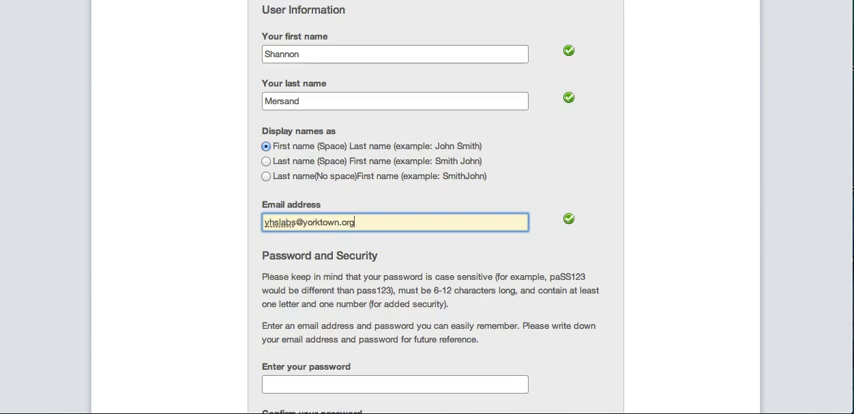
# Step: Type the new account password and its confirmation
pyautogui.scroll(-3)
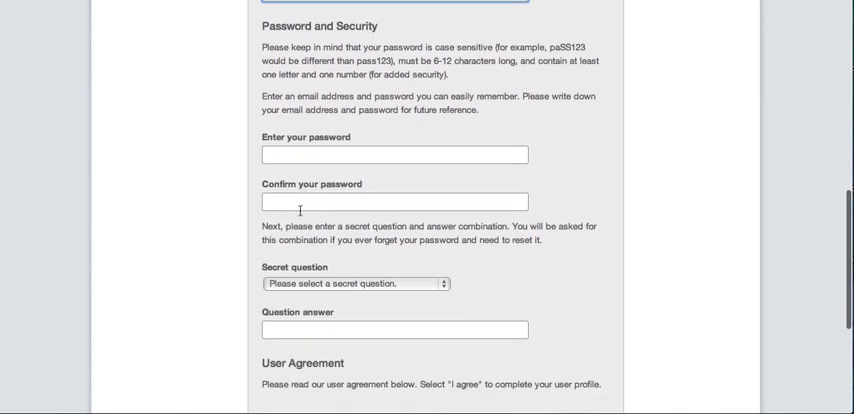
pyautogui.click(391, 155)
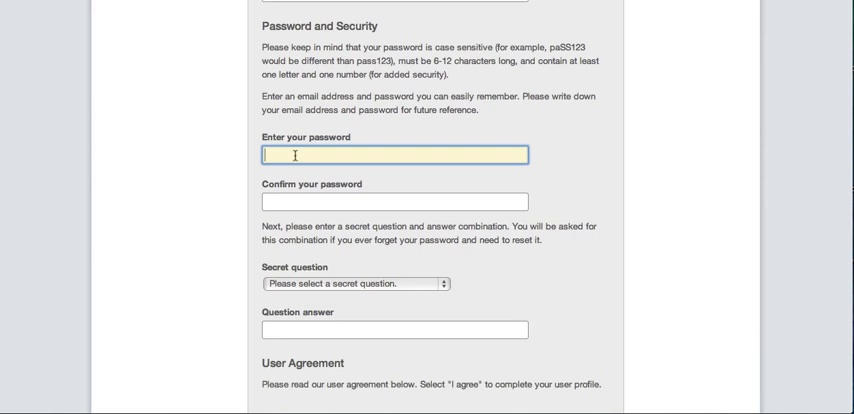
pyautogui.write('•••••')
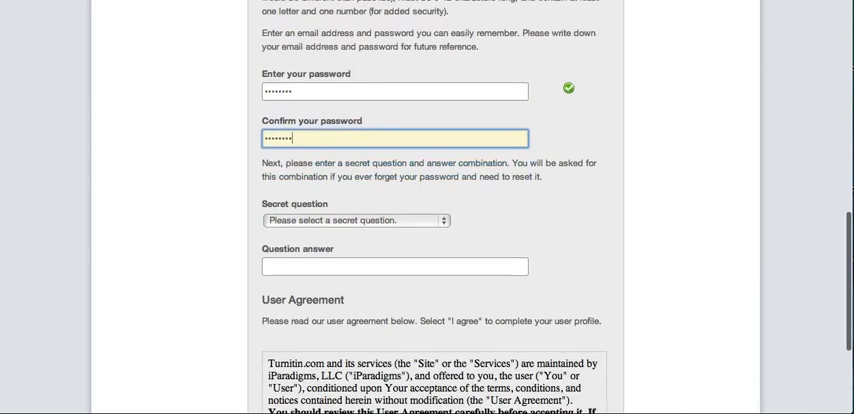
pyautogui.scroll(-3)
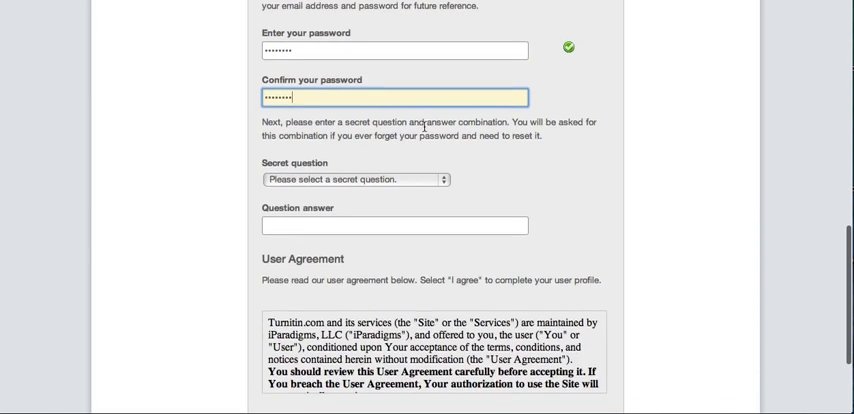
pyautogui.click(355, 180)
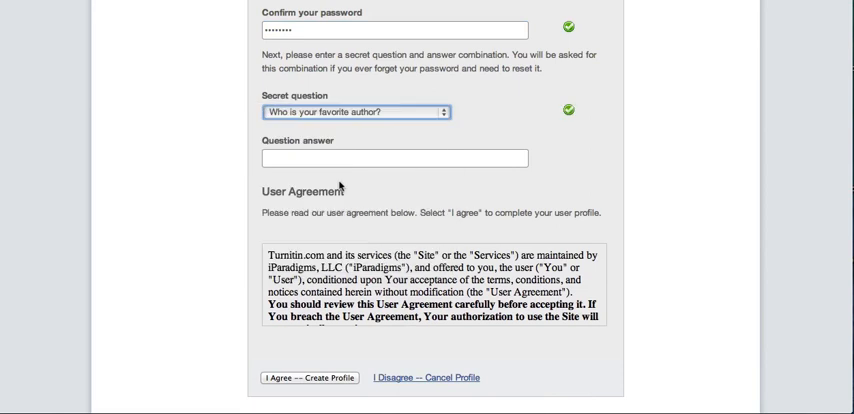
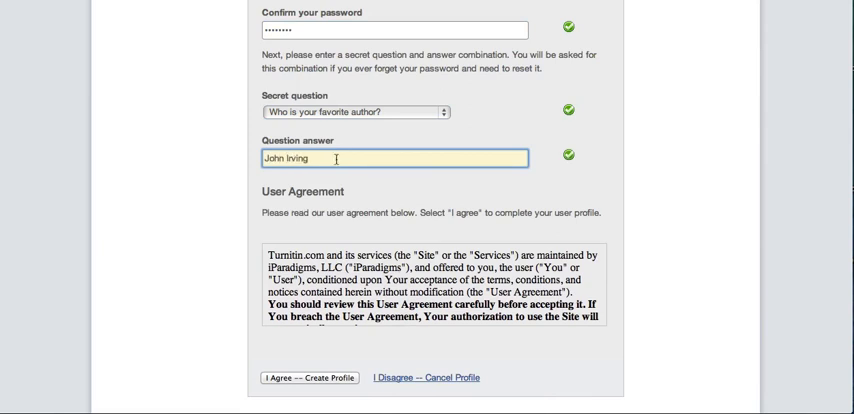
pyautogui.scroll(-3)
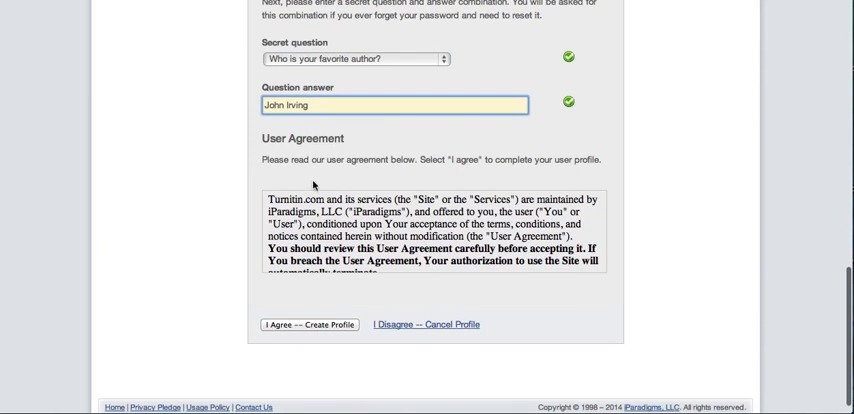
pyautogui.scroll(-3)
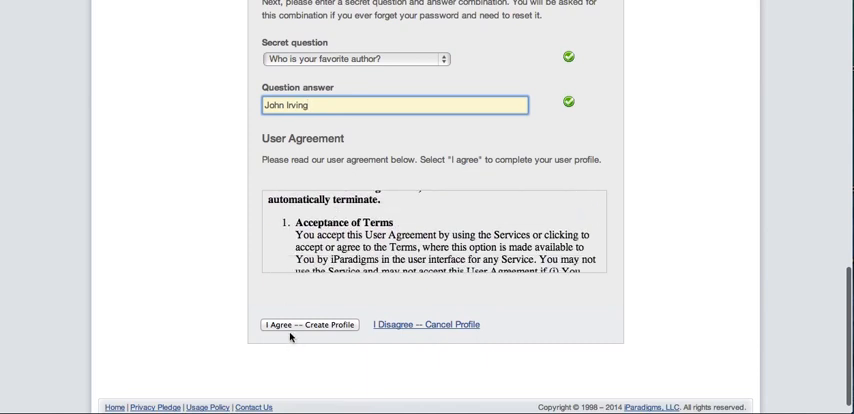
pyautogui.click(311, 324)
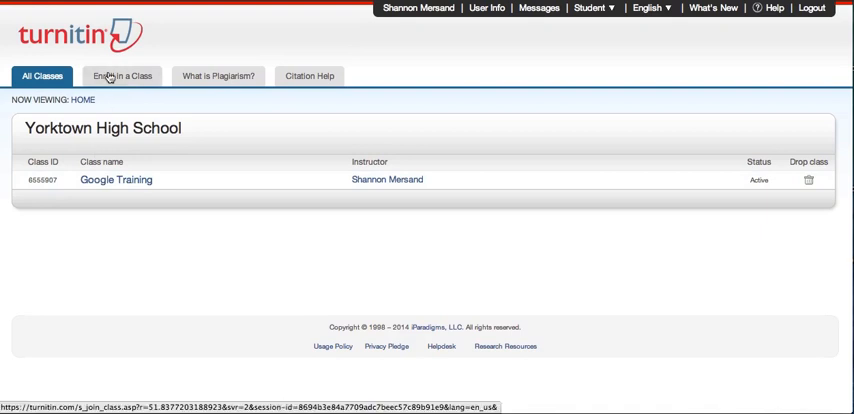
pyautogui.moveTo(137, 83)
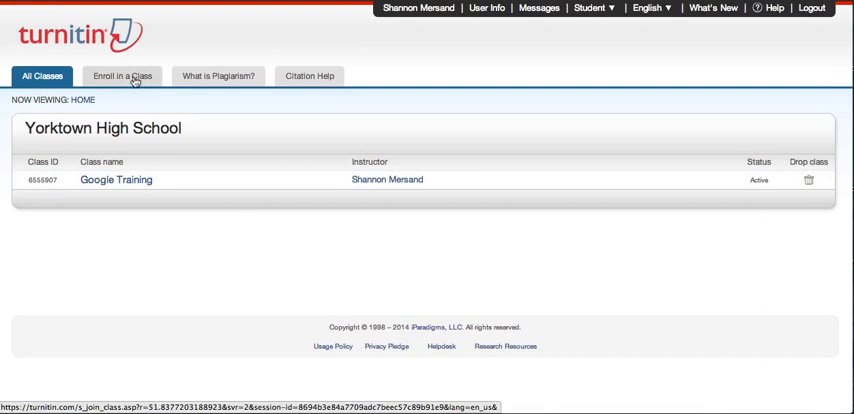
# Step: View the All Classes tab listing the active Google Training class
pyautogui.click(136, 76)
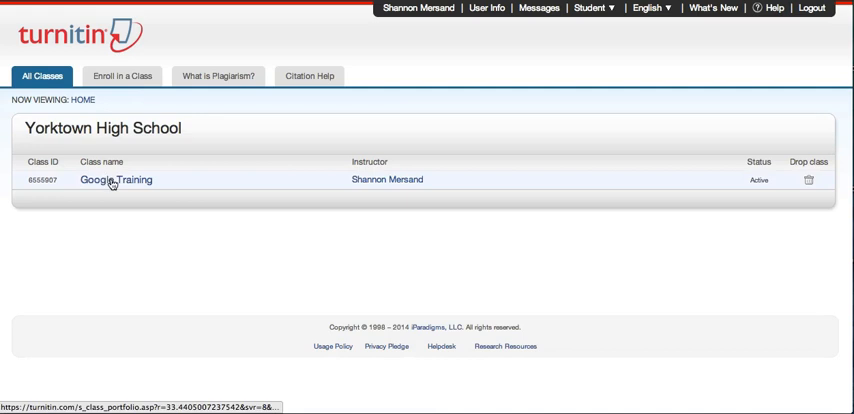
# Step: Open the Google Training class and scroll to the Handouts assignment in the Assignment Inbox
pyautogui.click(115, 179)
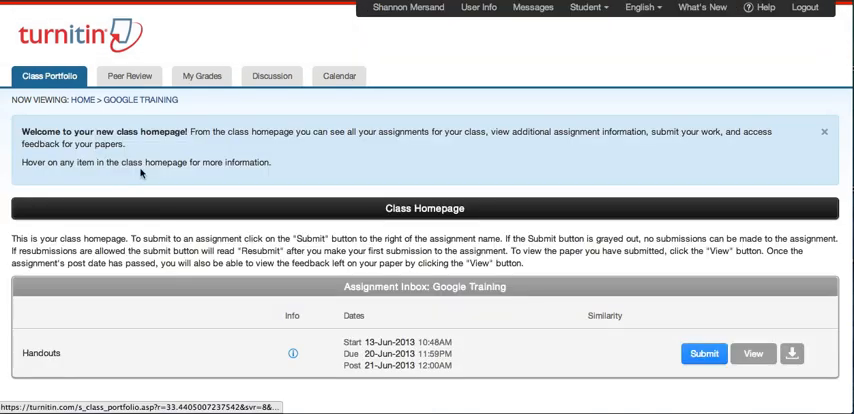
pyautogui.scroll(-3)
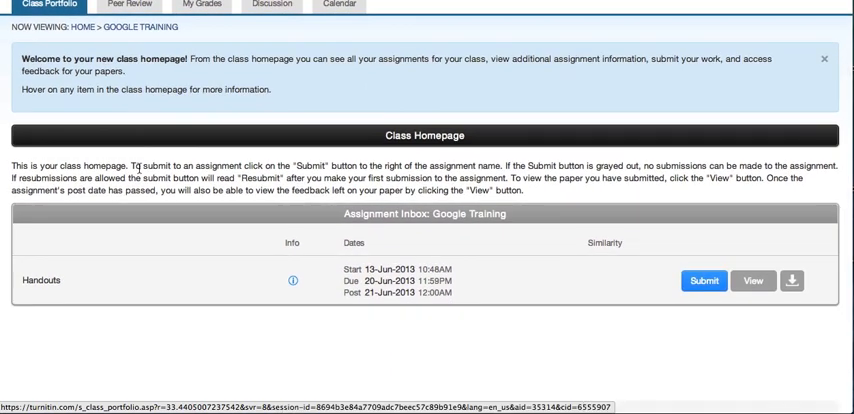
pyautogui.moveTo(287, 320)
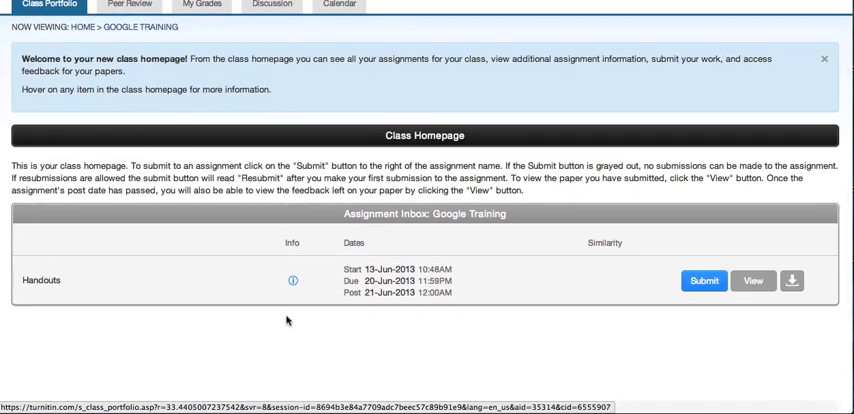
pyautogui.moveTo(618, 283)
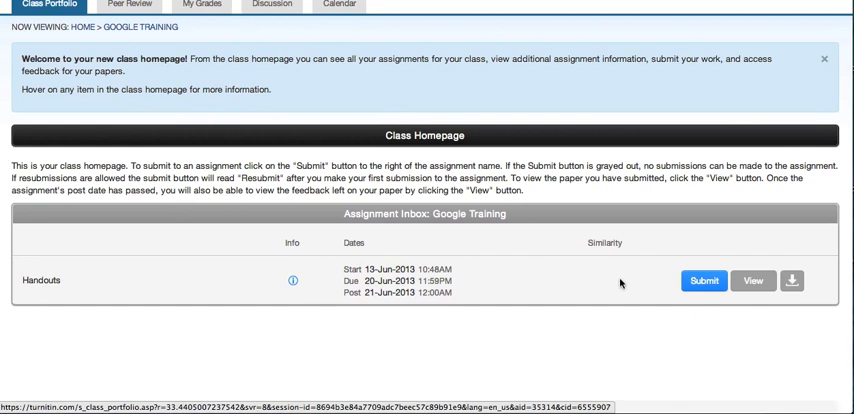
pyautogui.click(703, 280)
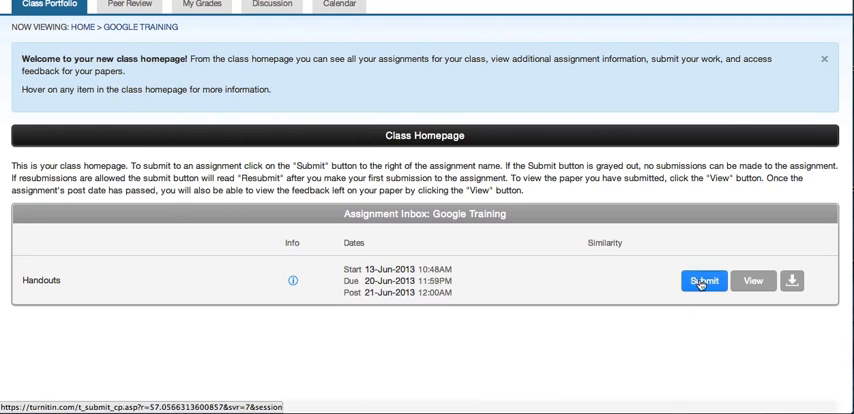
# Step: Submit to Handouts and scroll through the Submit Paper: Cut & Paste form
pyautogui.click(705, 280)
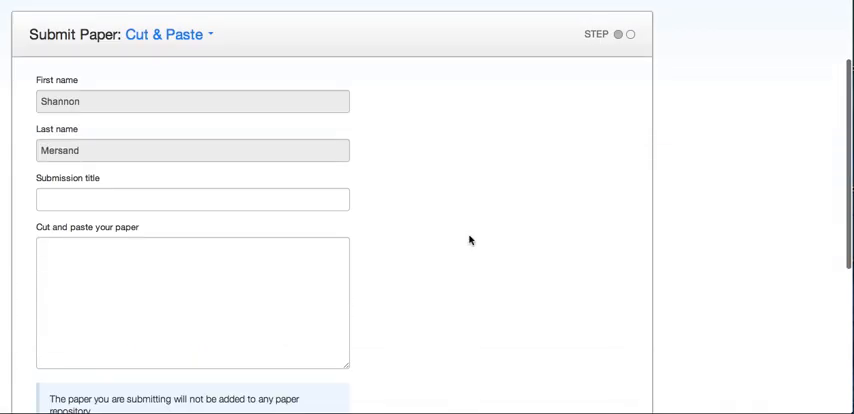
pyautogui.scroll(-3)
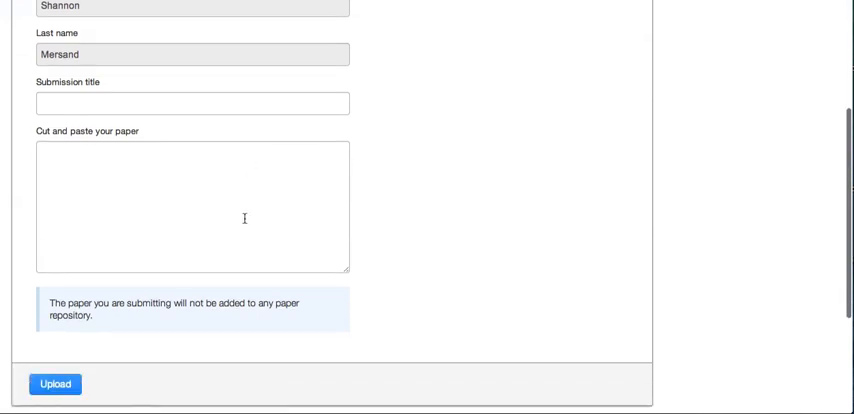
pyautogui.scroll(-3)
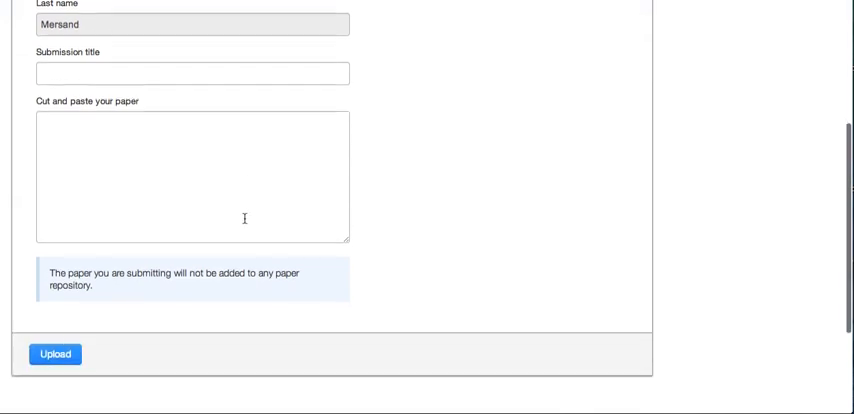